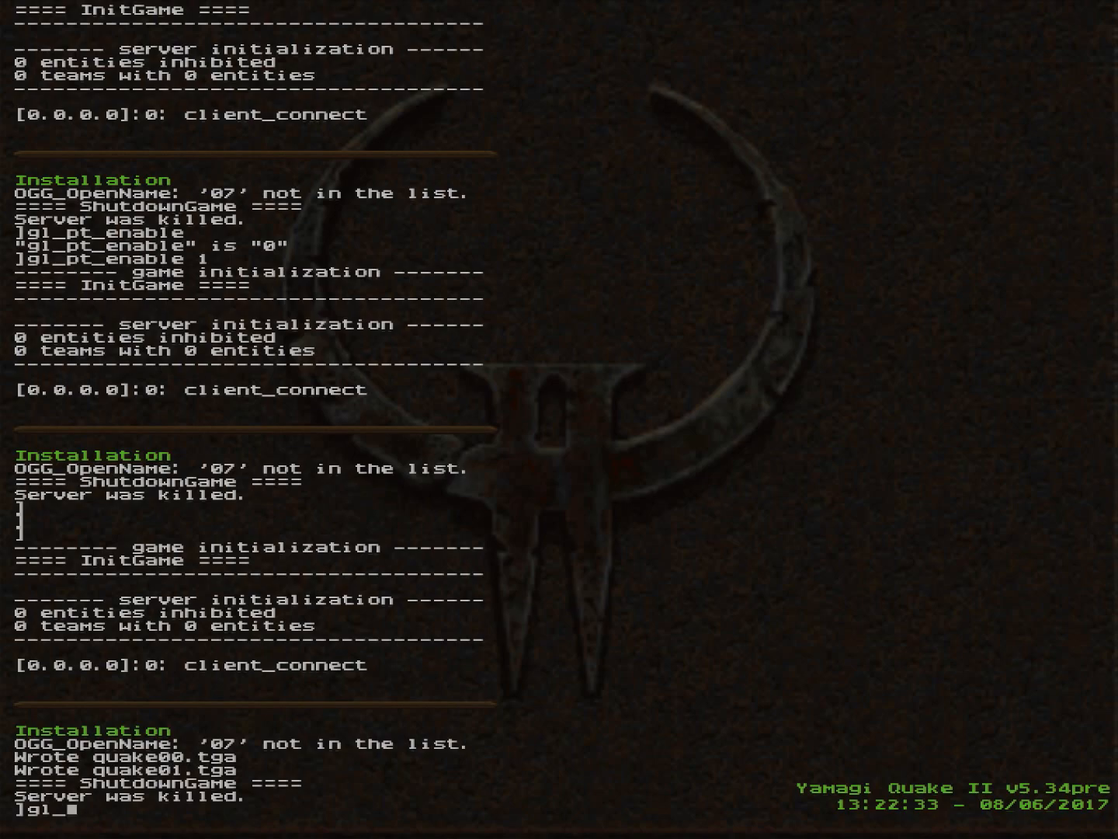
# Step: Disable path tracing by entering gl_pt_enable 0 in the console
pyautogui.write('pt')
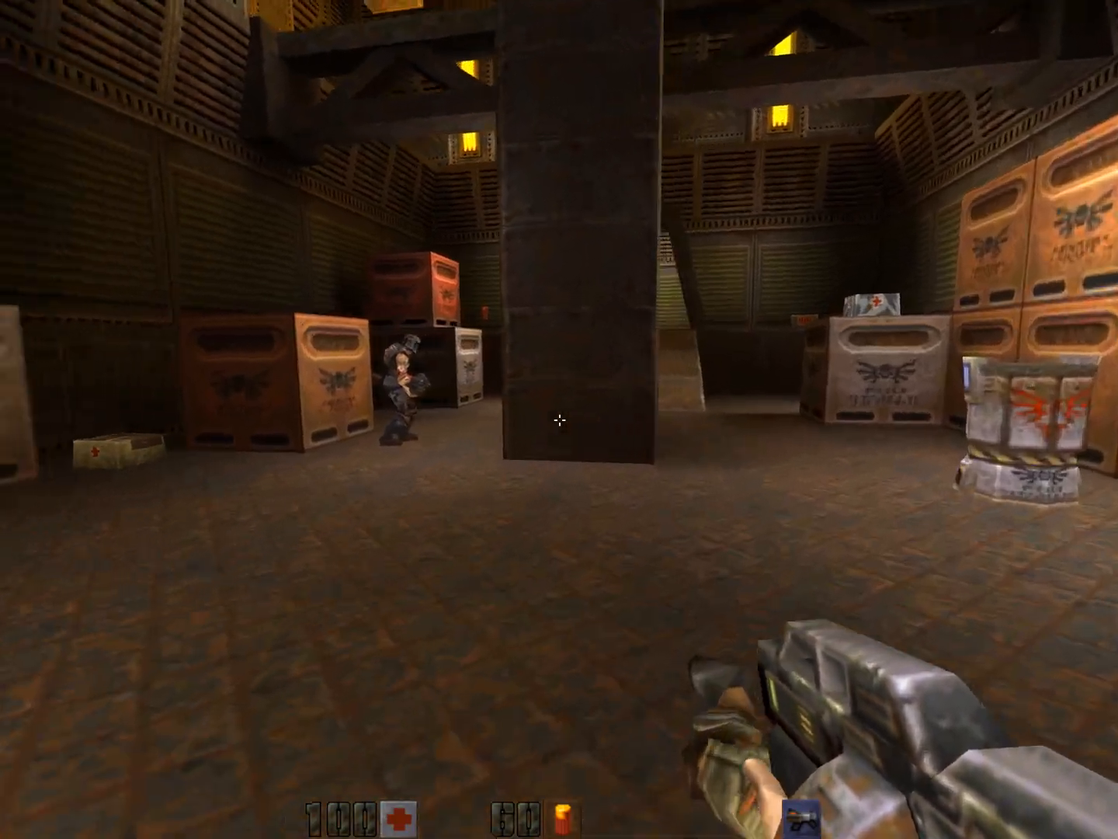
# Step: Shoot the enemy by the crates, then close the Video settings and resume play
pyautogui.click(560, 419)
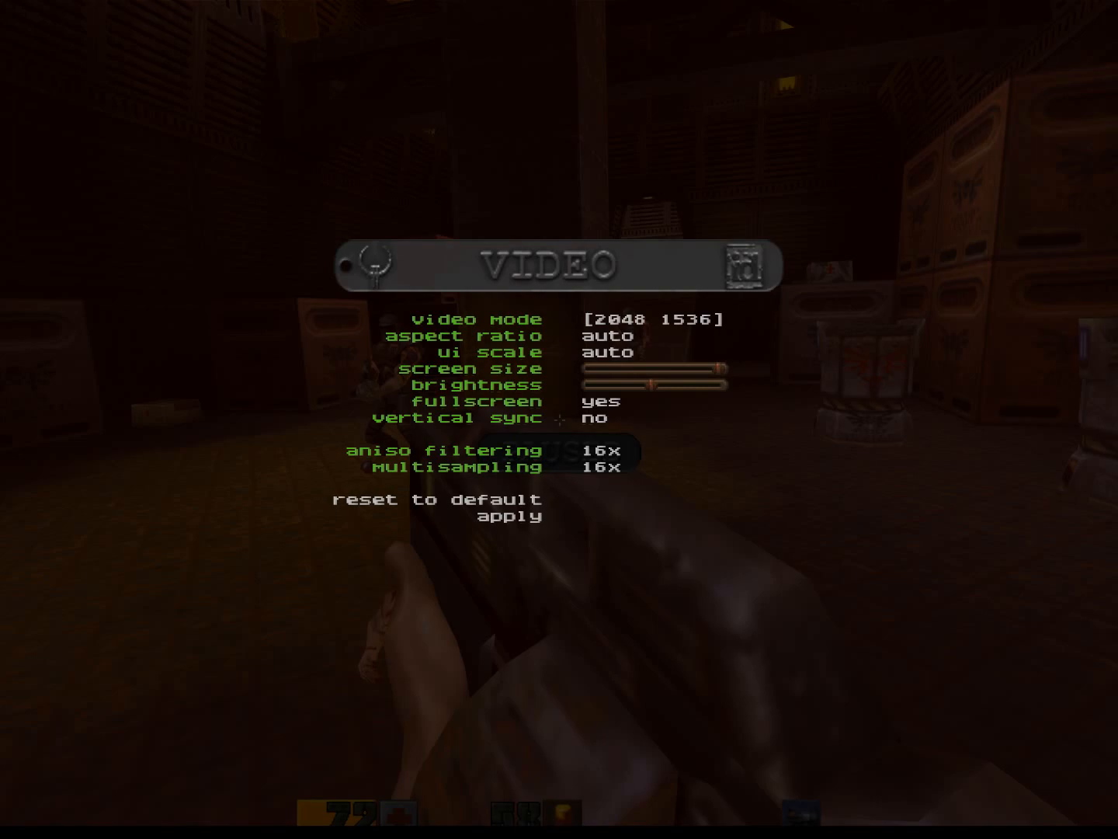
pyautogui.press('Escape')
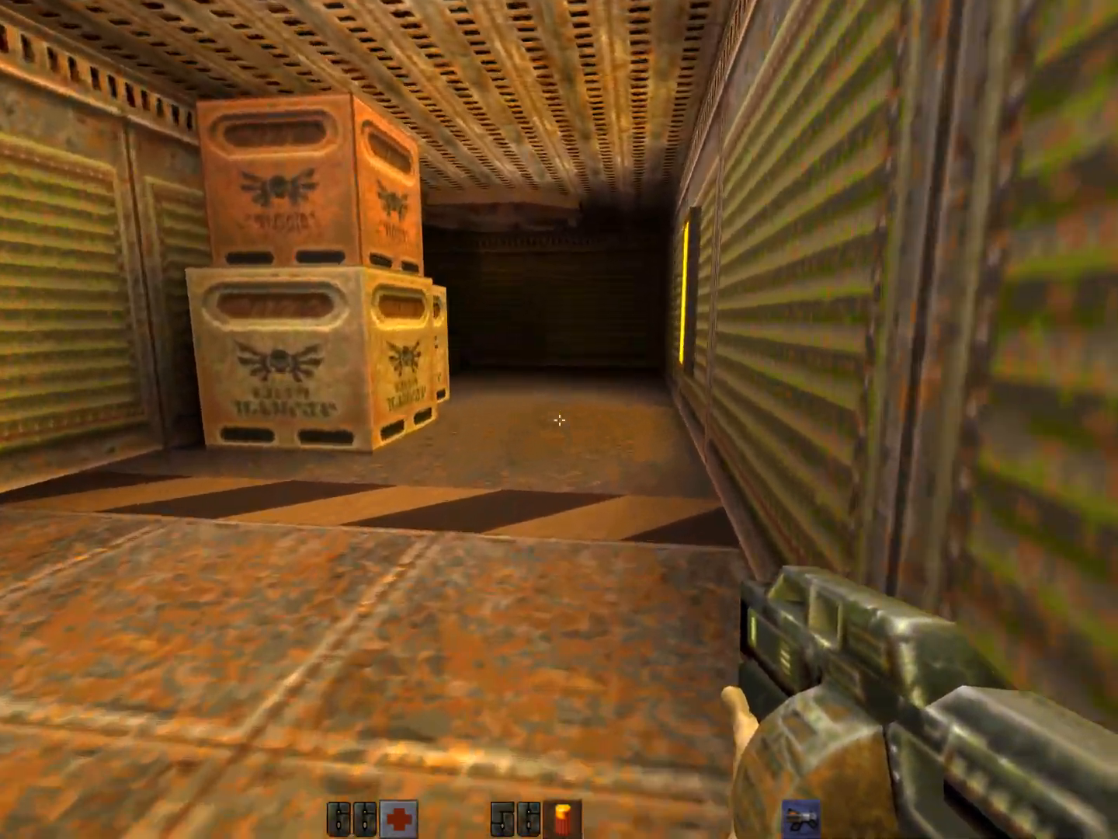
# Step: Re-enable path tracing by entering gl_pt_enable 1 in the console
pyautogui.press('`')
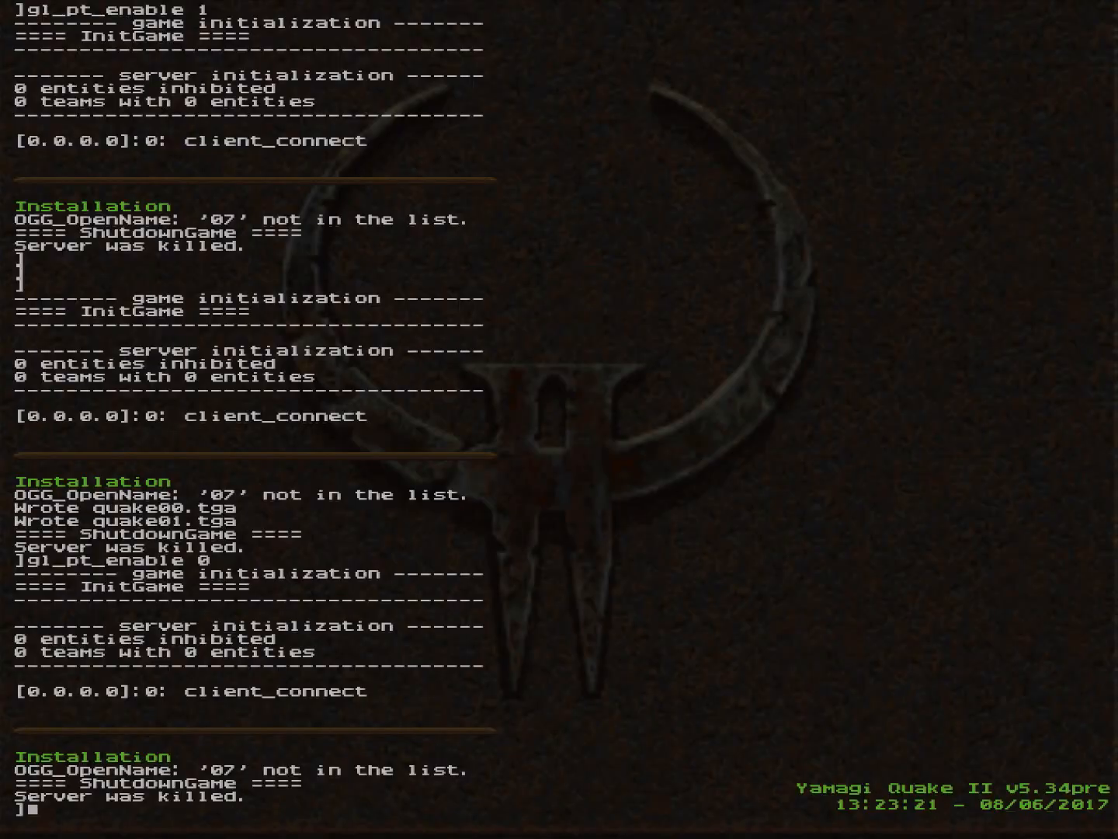
pyautogui.write('gl_')
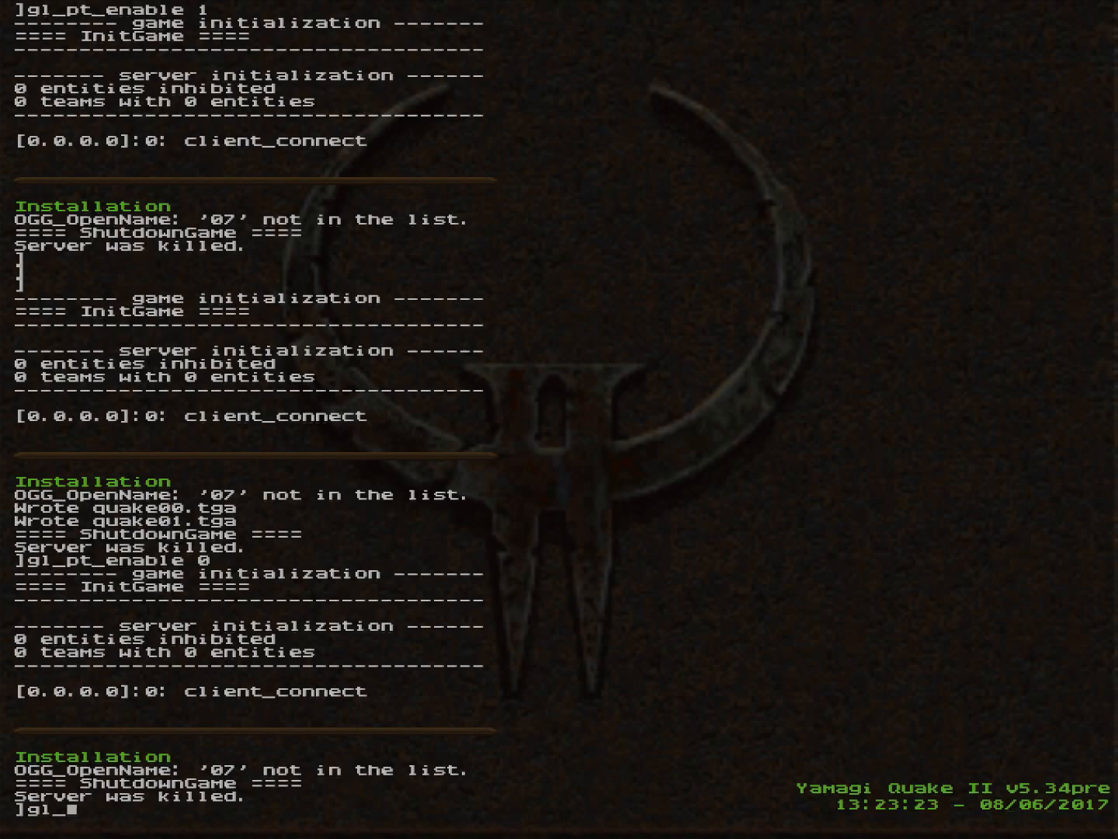
pyautogui.write('pt_')
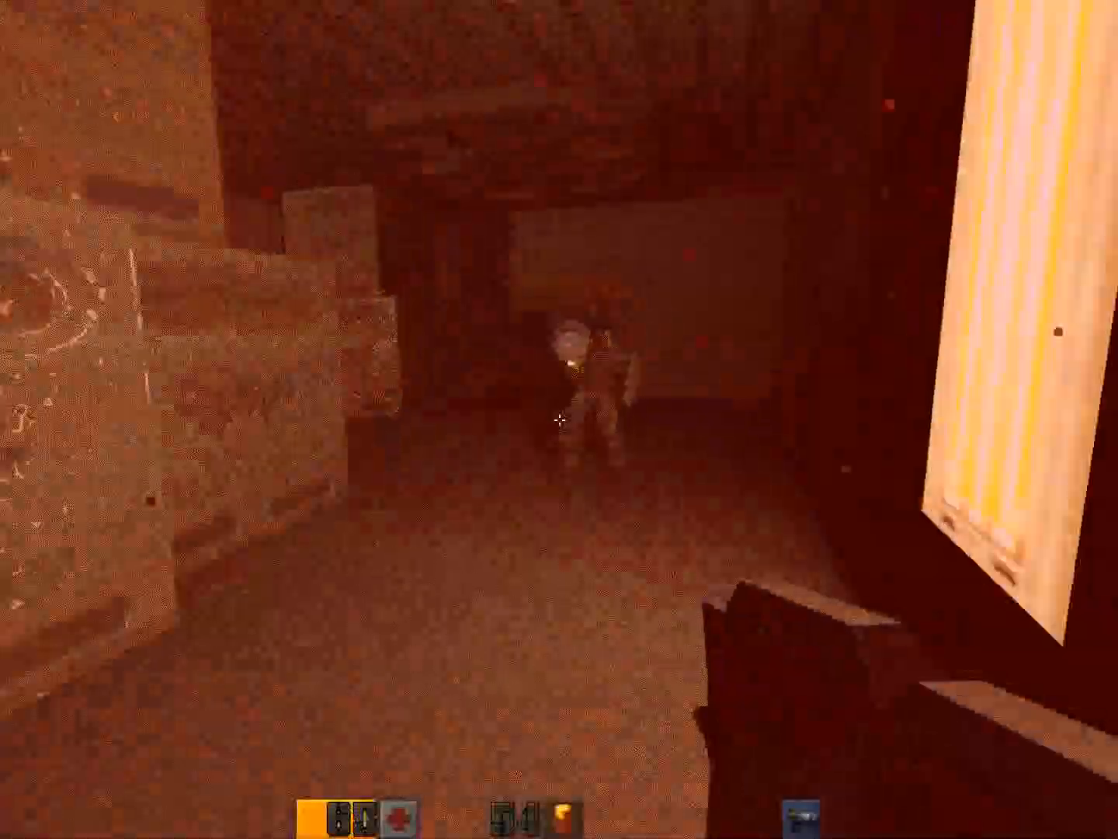
# Step: Shoot the enemy ahead while pushing on toward the dark pillared hall
pyautogui.click(555, 420)
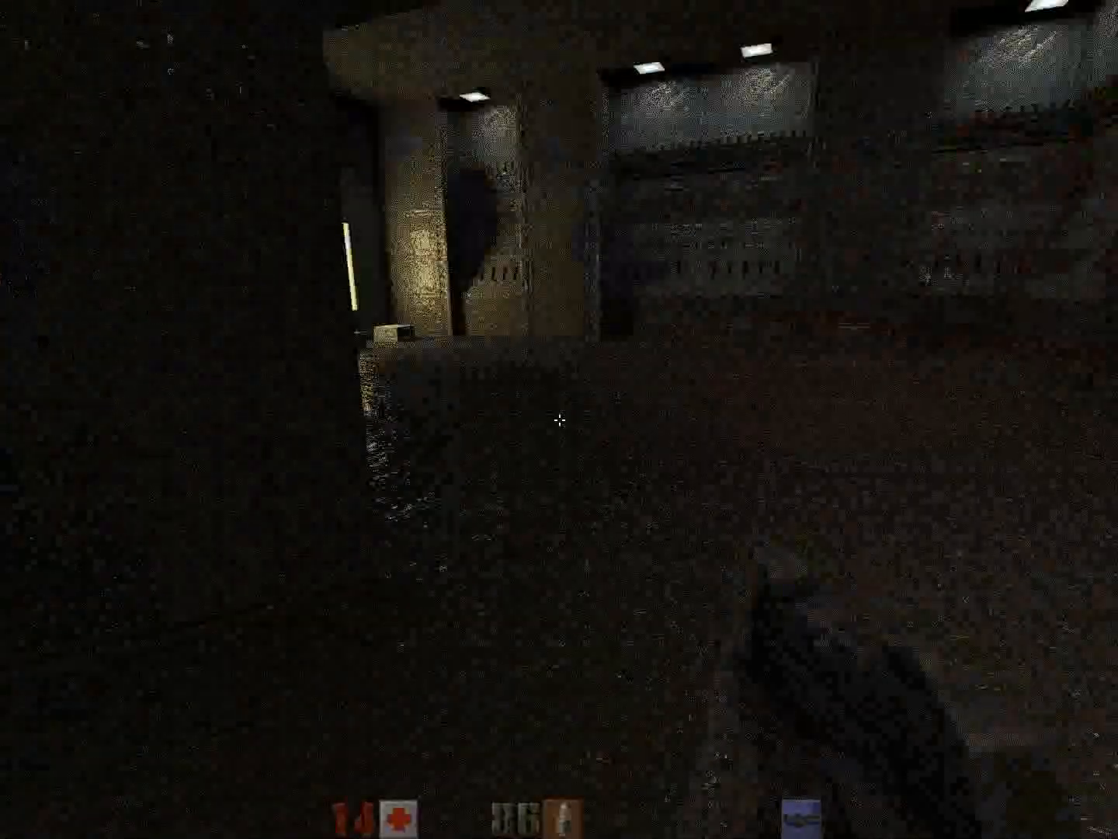
pyautogui.moveTo(560, 420)
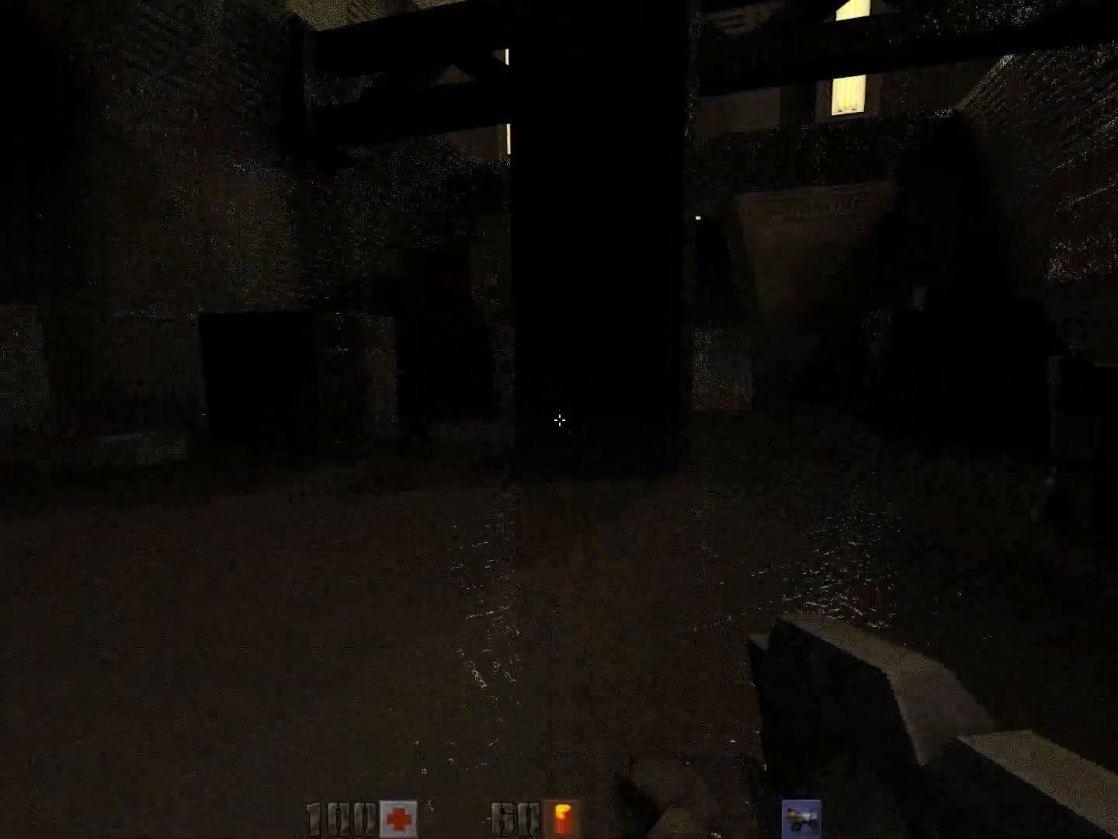
# Step: Press Escape while moving through the corridor with glowing wall panels
pyautogui.press('Escape')
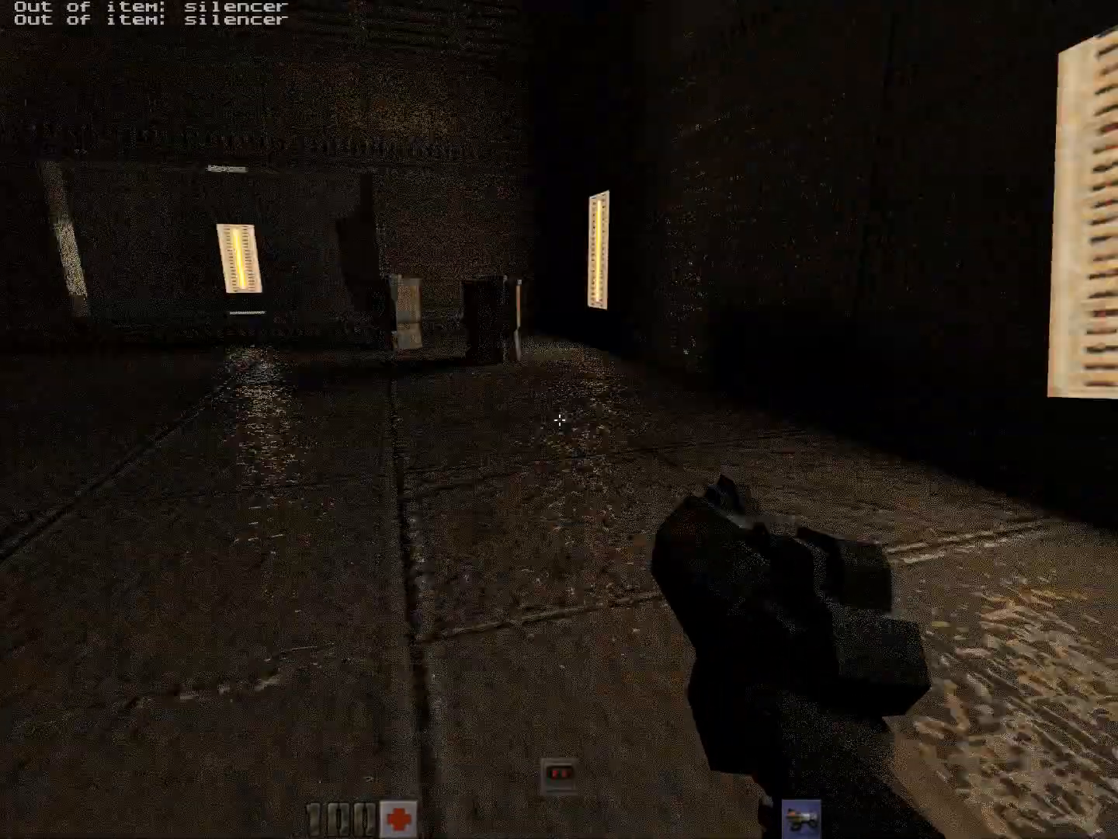
# Step: Go into Options and move past music shuffle and sound quality to Customize Controls
pyautogui.press('Escape')
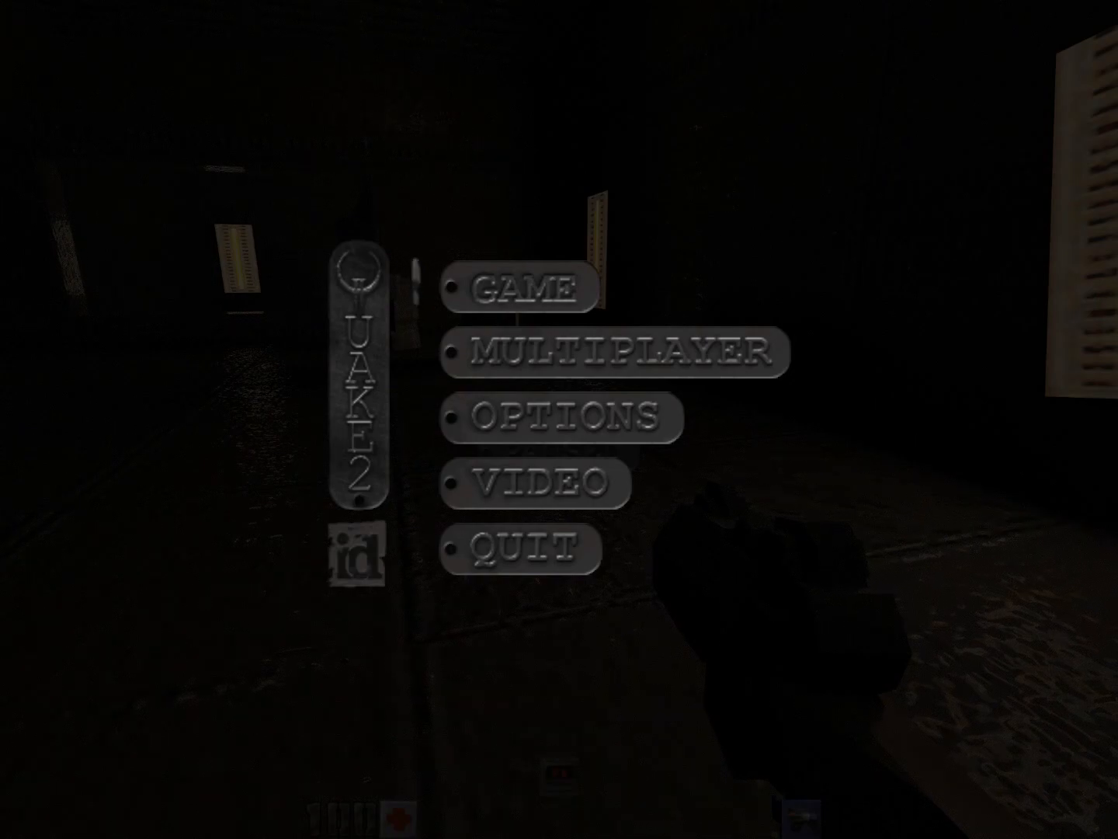
pyautogui.click(557, 417)
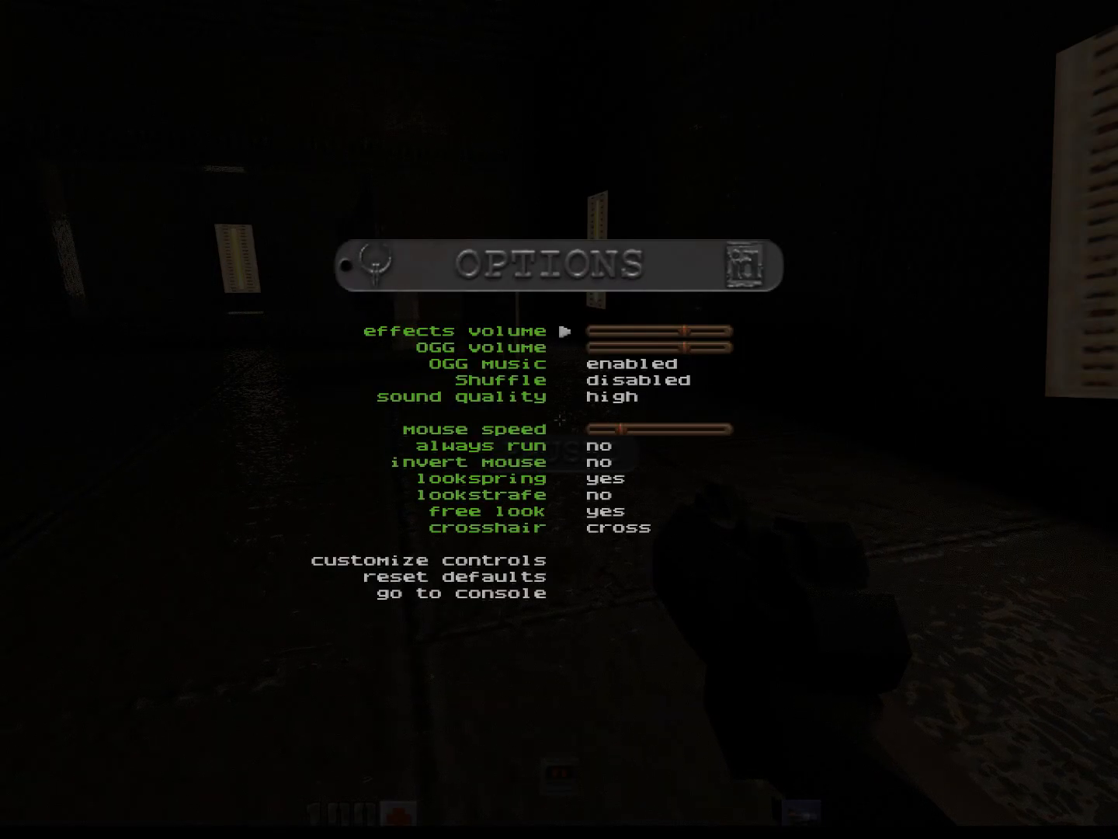
pyautogui.press('down')
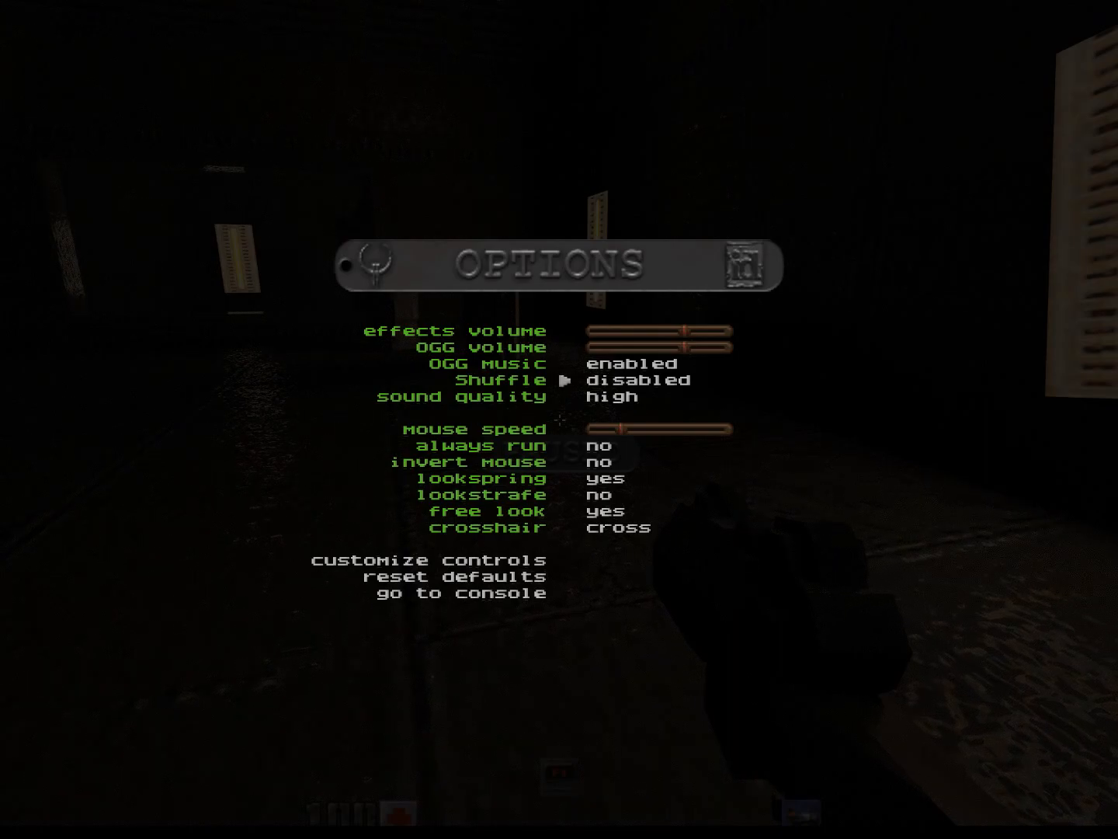
pyautogui.press('down')
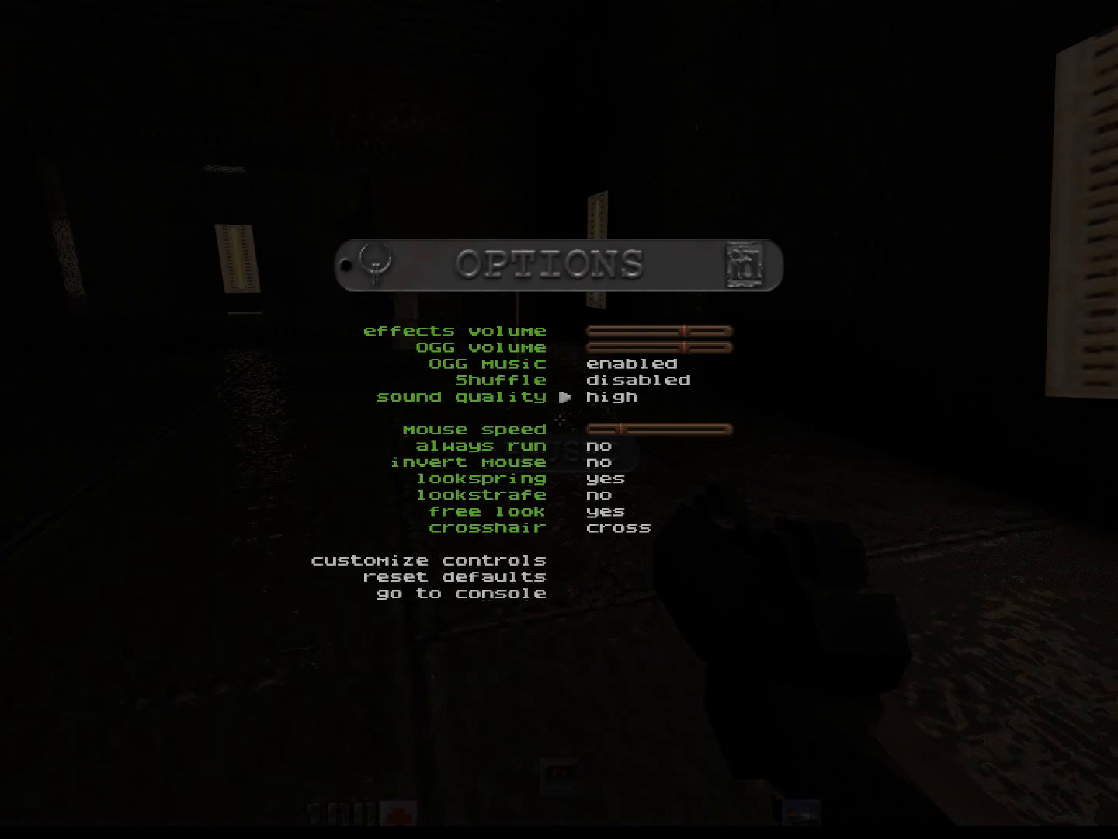
pyautogui.press('Down')
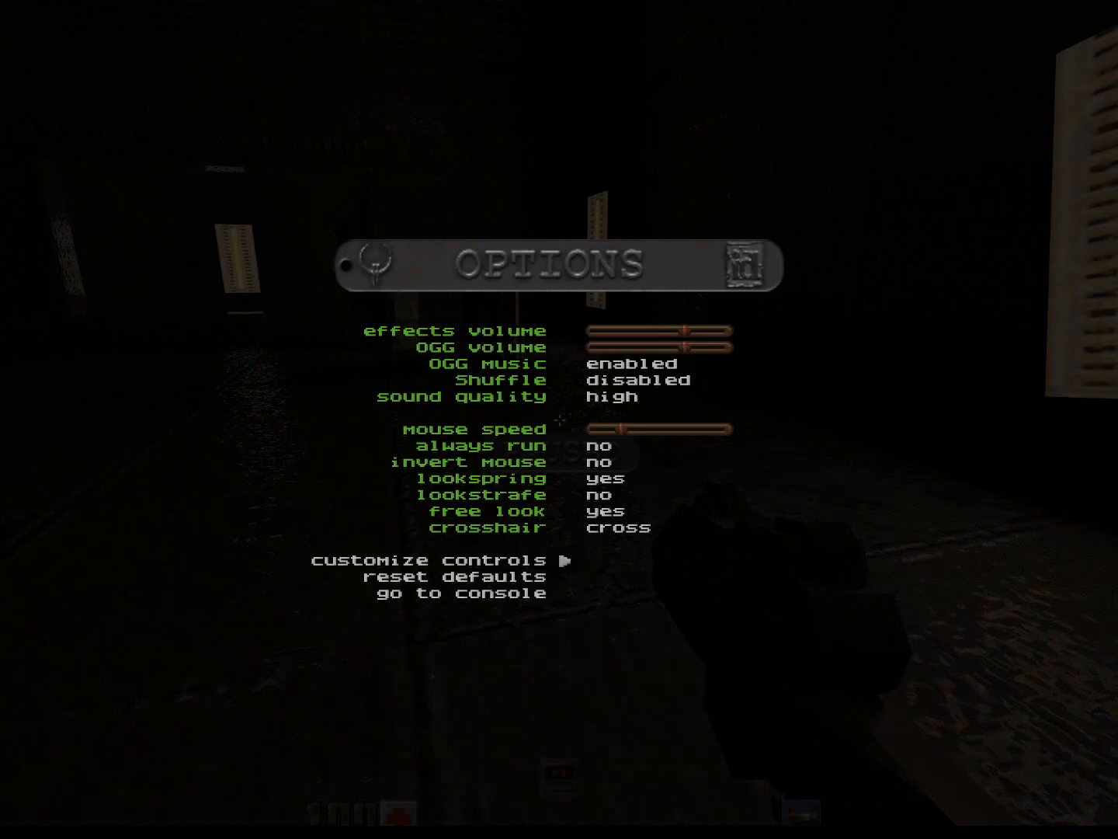
# Step: Open the key-binding list, change a movement binding, and return to the main menu
pyautogui.click(446, 559)
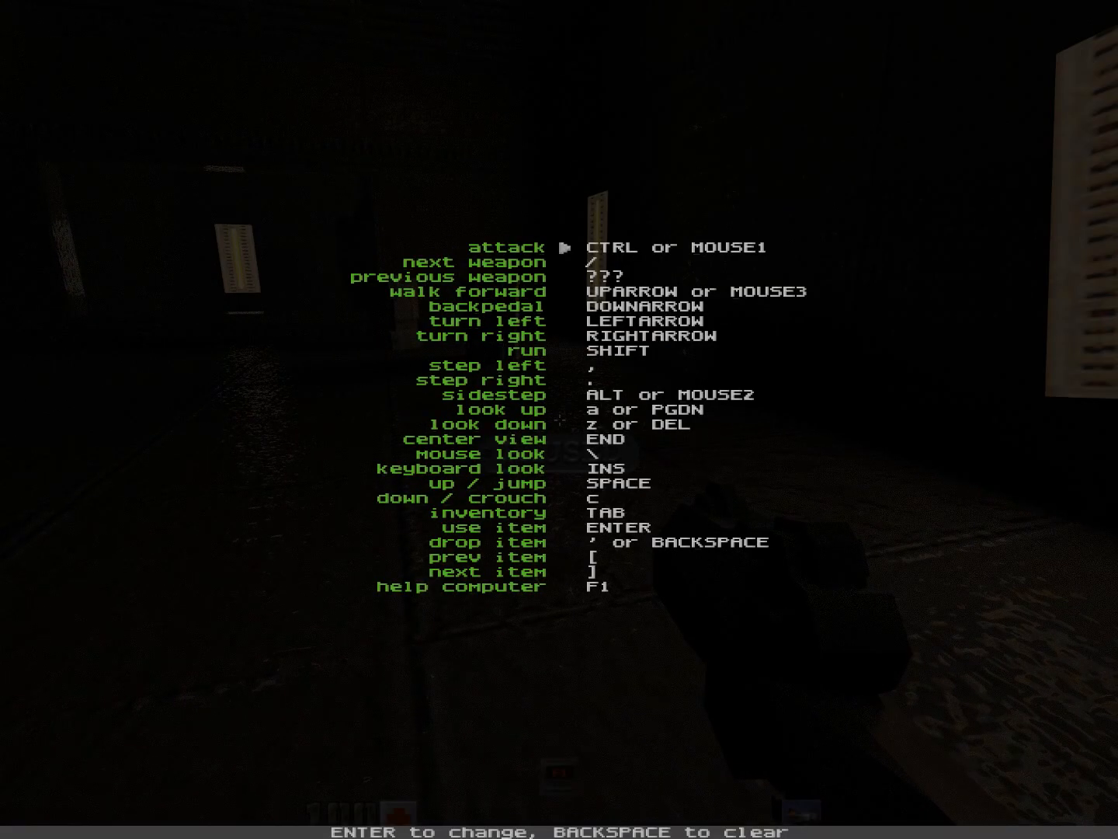
pyautogui.press('down')
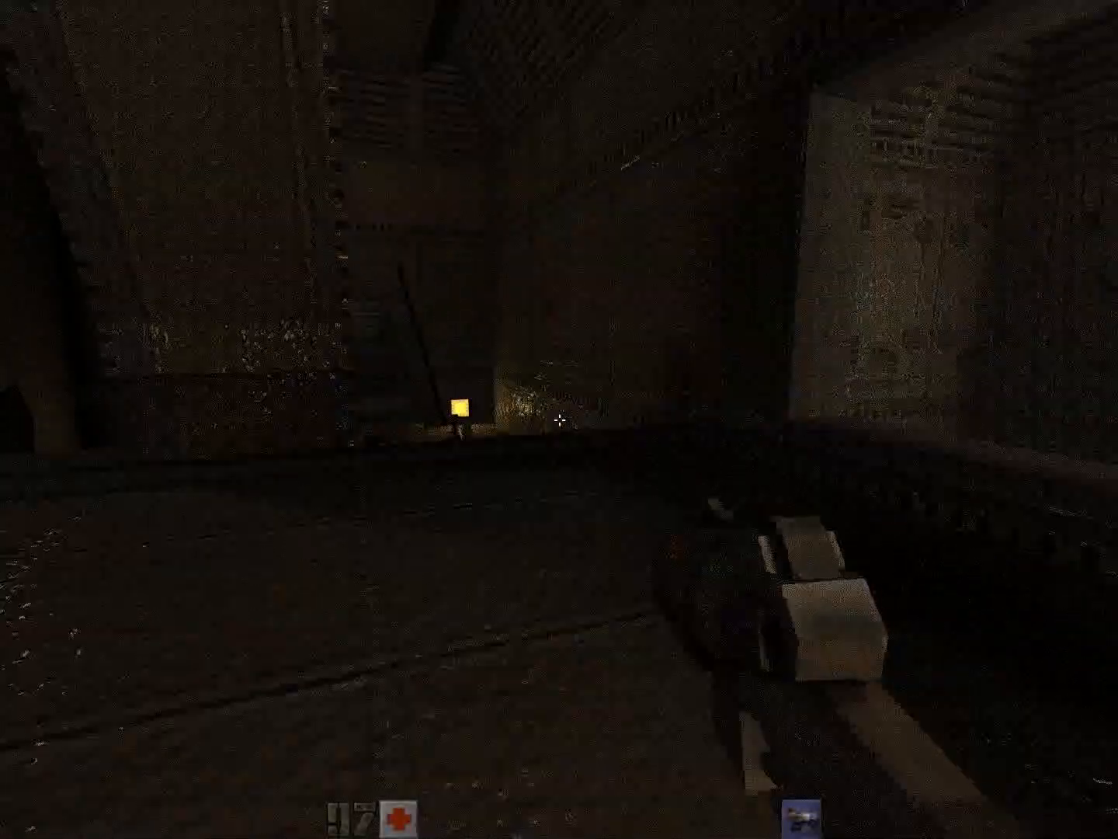
pyautogui.press('Escape')
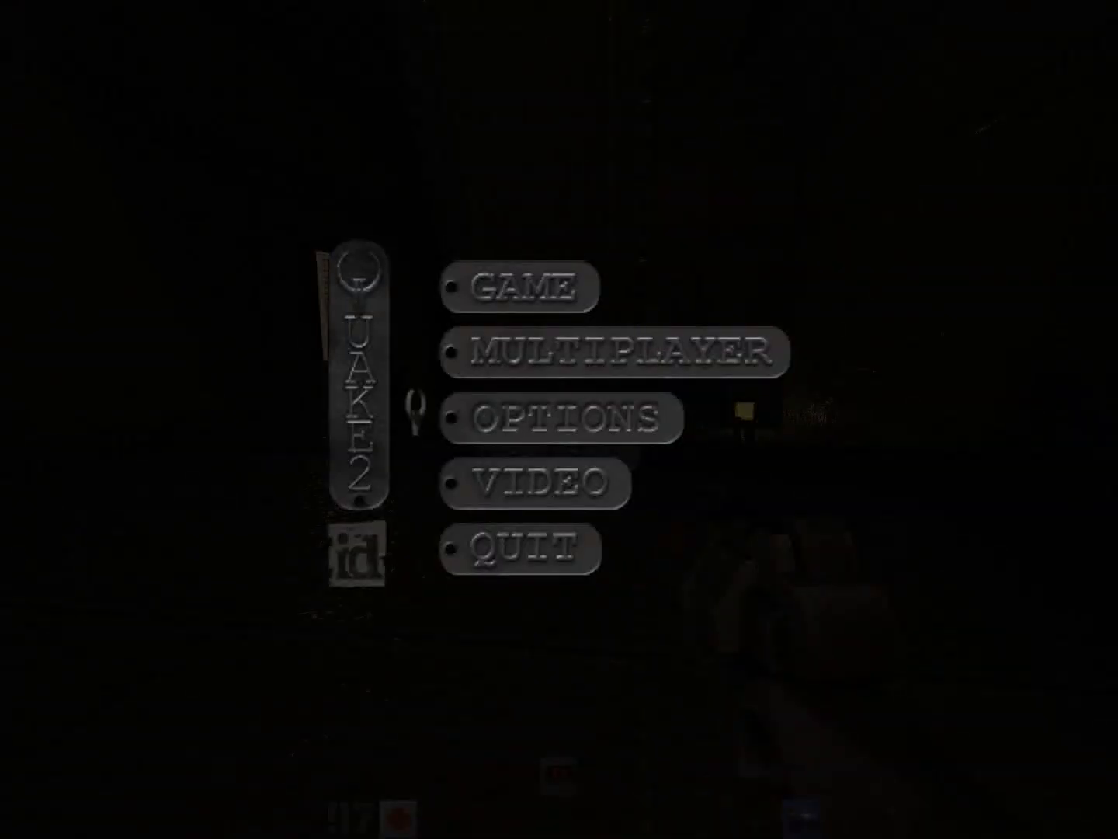
# Step: Leave the menu and walk forward with W down the ribbed corridor
pyautogui.click(558, 414)
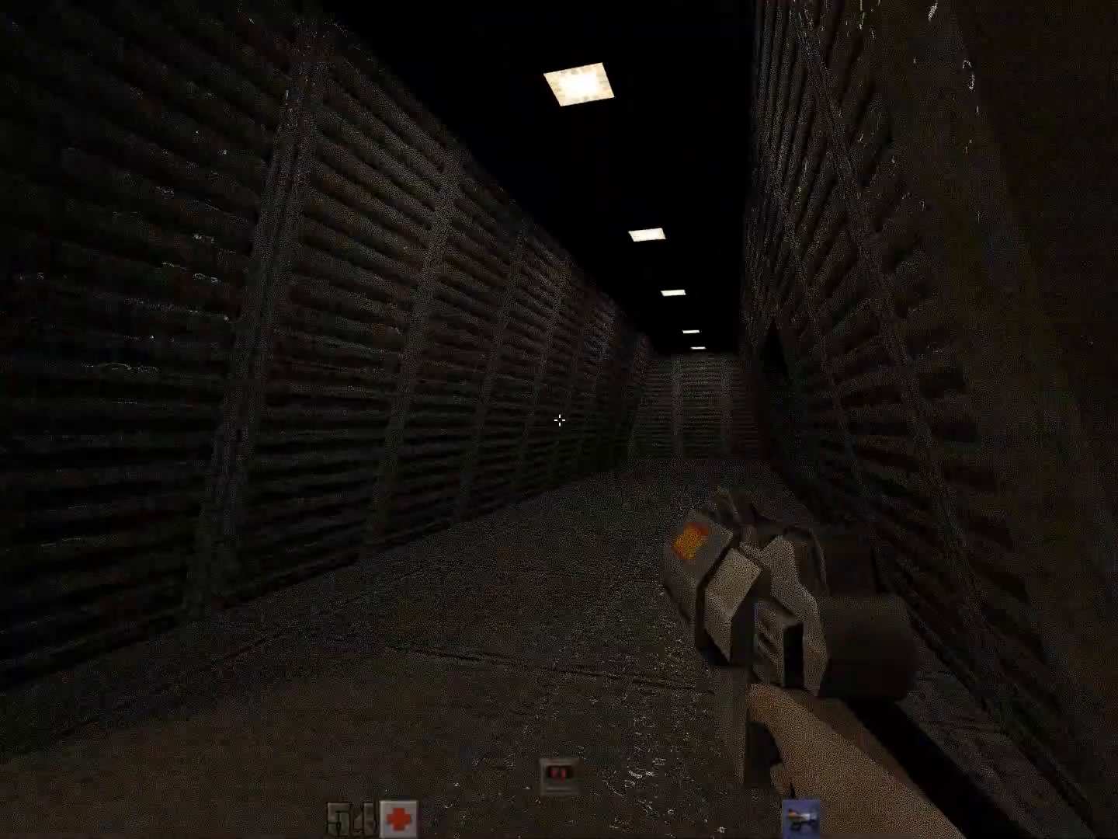
pyautogui.press('W')
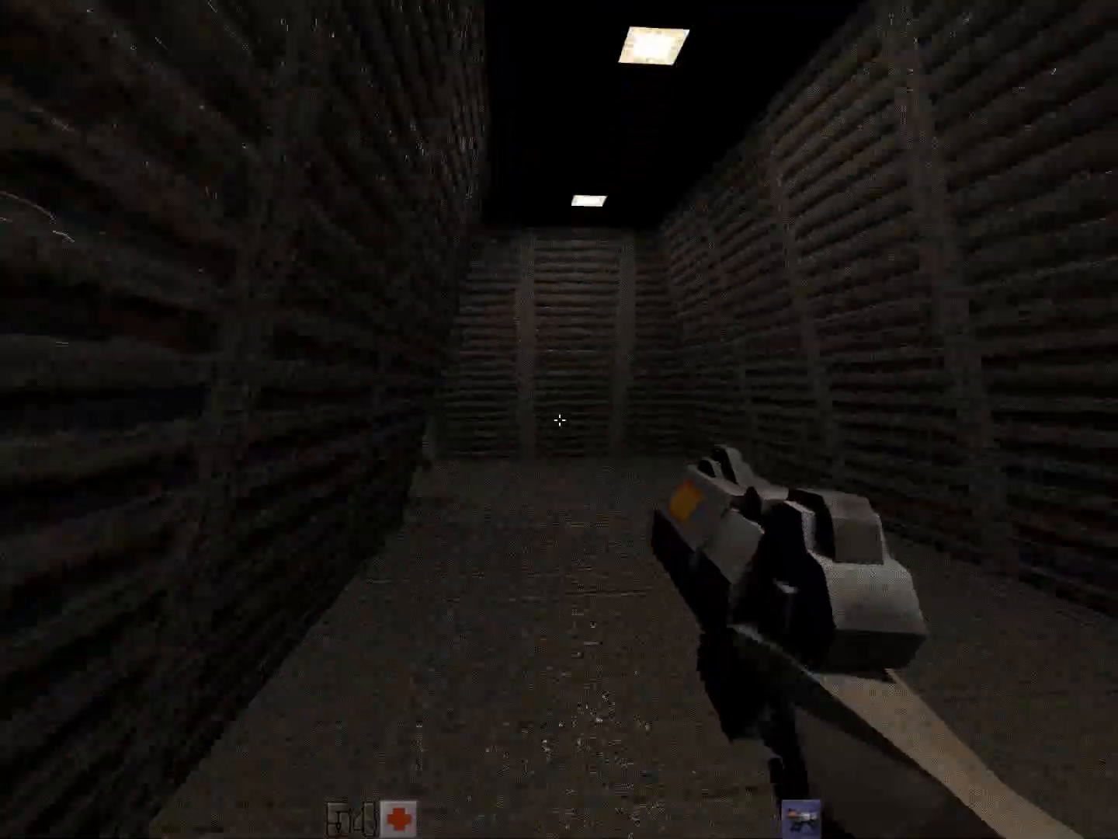